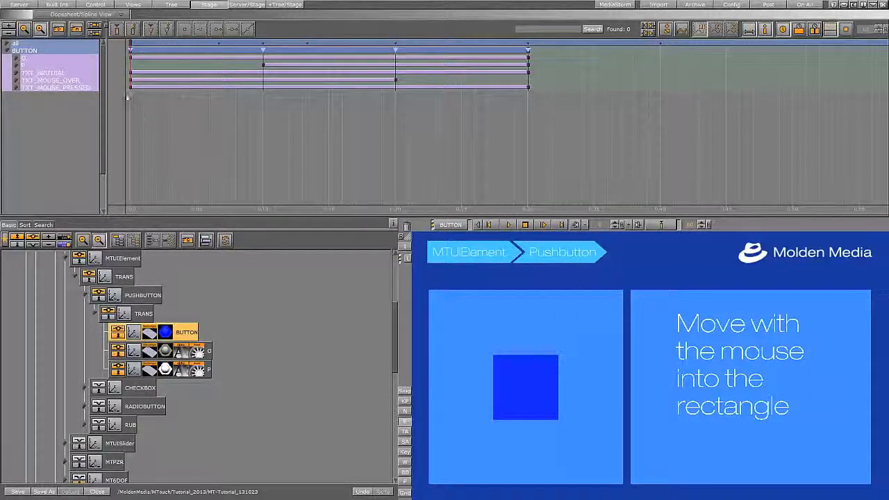
# Open the Built Ins library to reach the MoldenMedia container plugins.
pyautogui.click(57, 4)
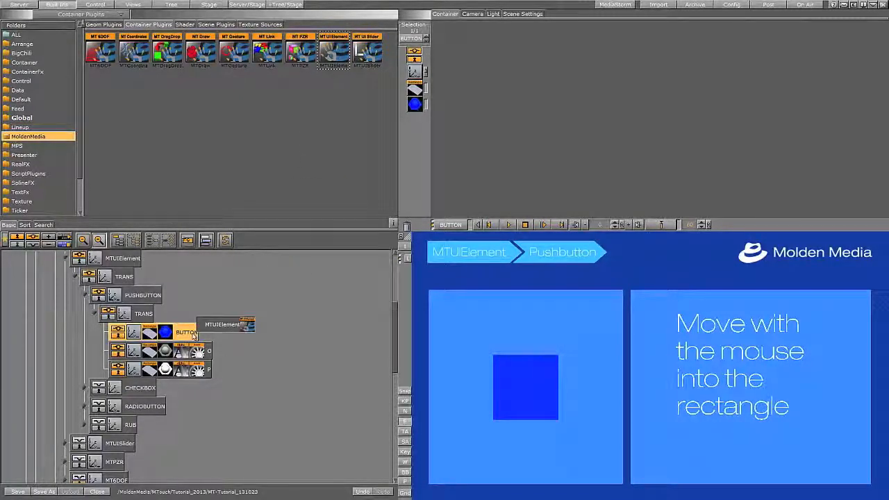
# Apply MTUIElement to BUTTON in Push mode with Trigger Director Animations enabled.
pyautogui.click(201, 331)
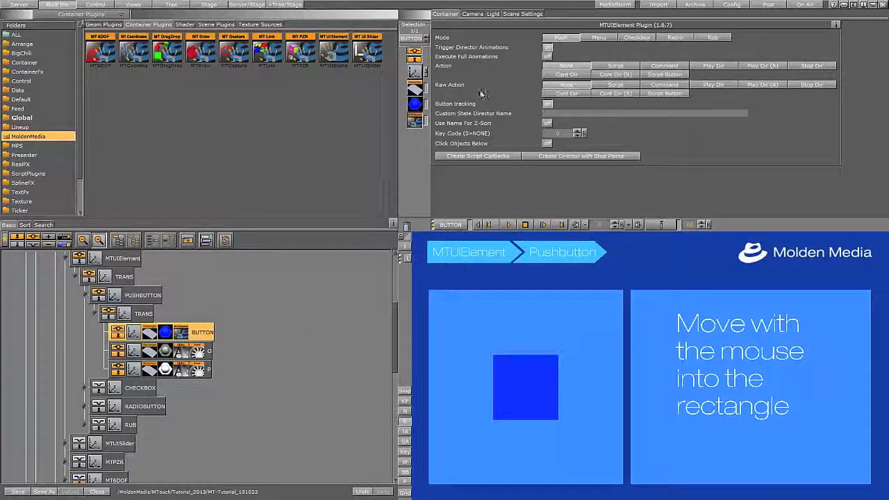
pyautogui.click(560, 38)
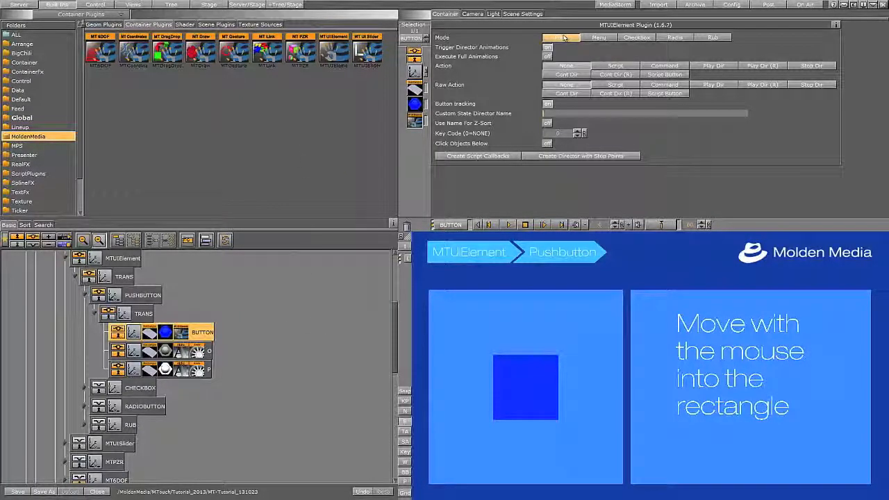
pyautogui.click(561, 37)
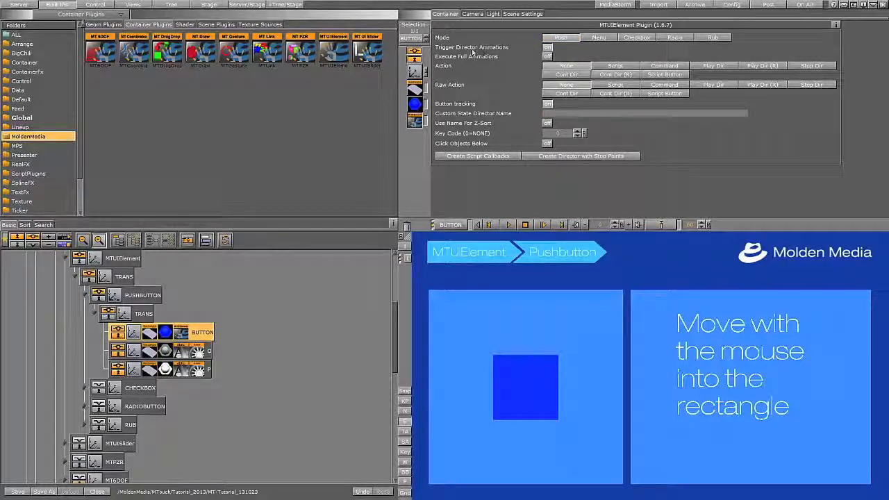
pyautogui.click(547, 47)
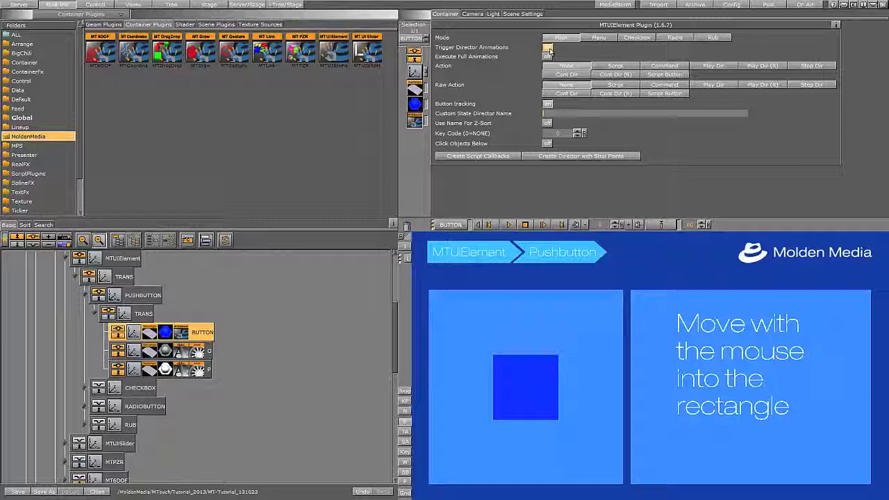
pyautogui.click(547, 47)
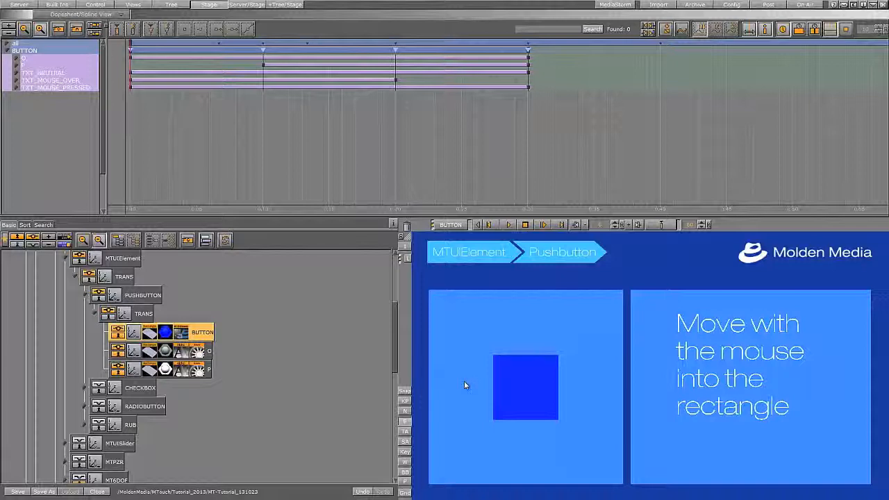
pyautogui.moveTo(515, 384)
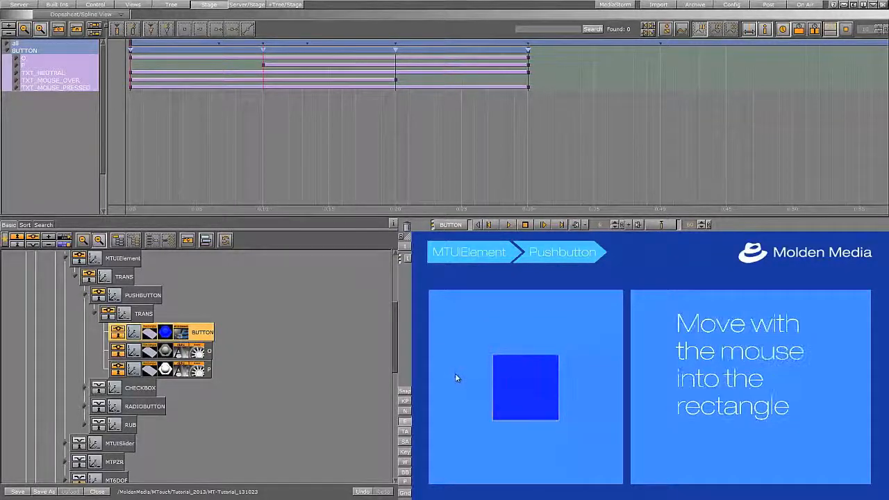
pyautogui.moveTo(525, 387)
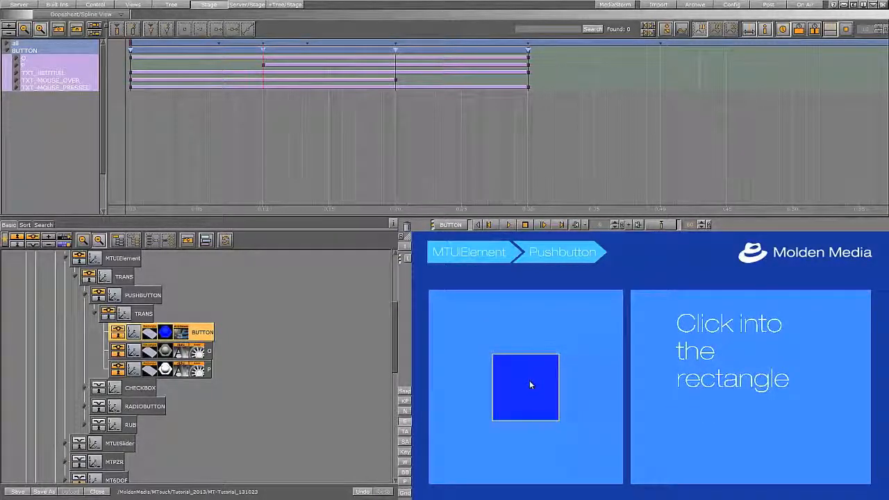
# Click the blue rectangle in preview to play its click animation.
pyautogui.click(524, 386)
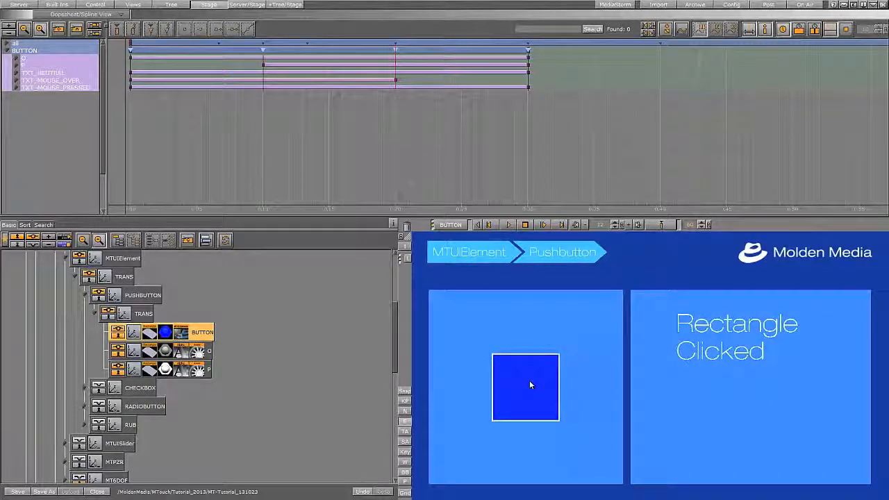